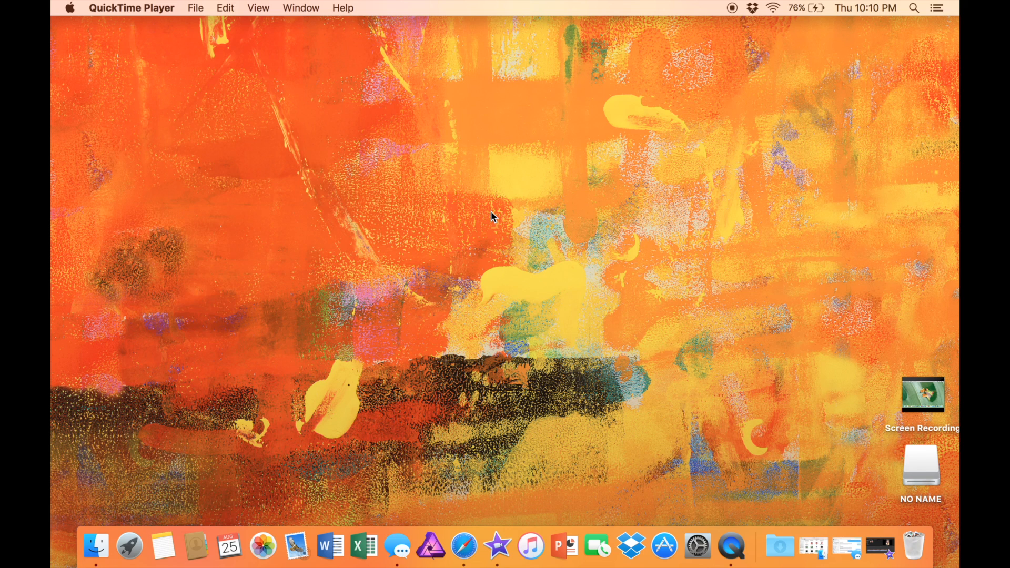
mouse_move(424, 496)
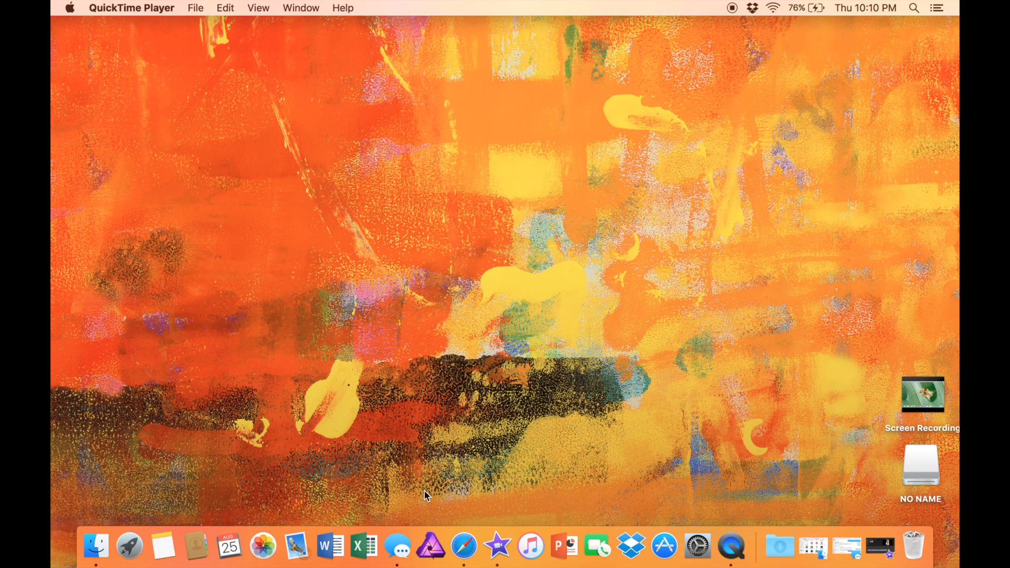
Paste 'transparent subscribe buttons' into the Google search box and run the search
click(463, 546)
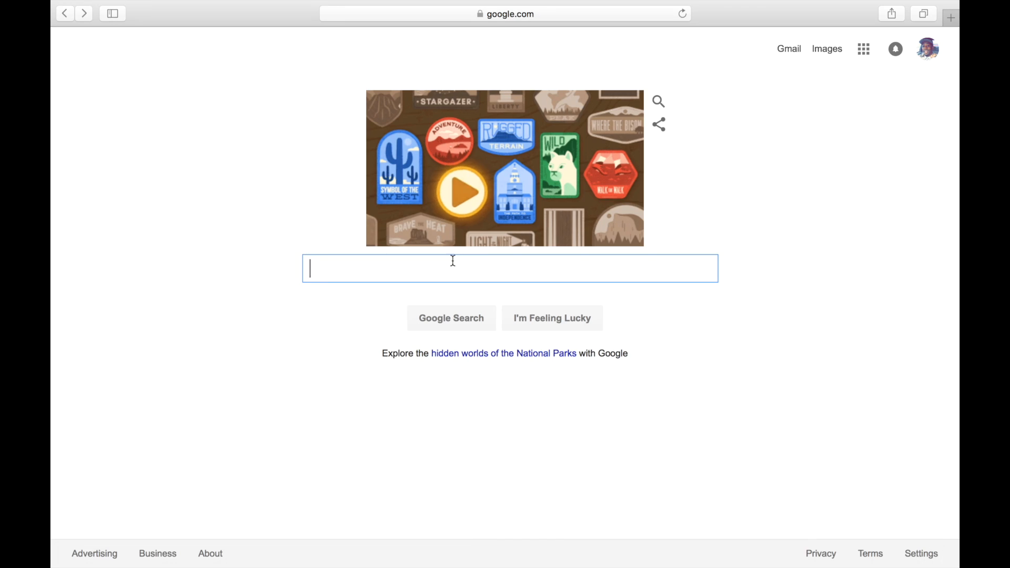
right_click(450, 268)
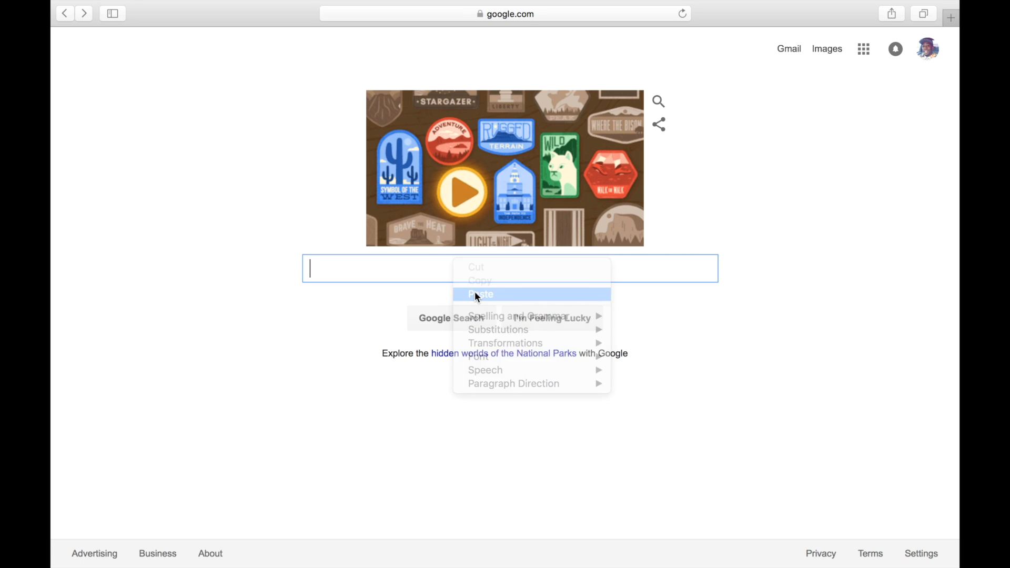
click(479, 294)
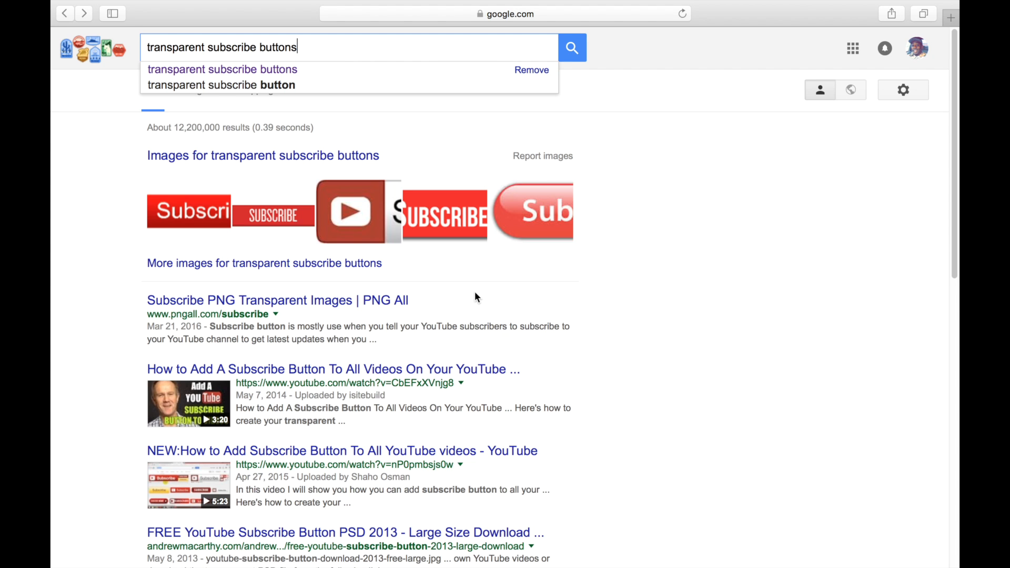
mouse_move(571, 48)
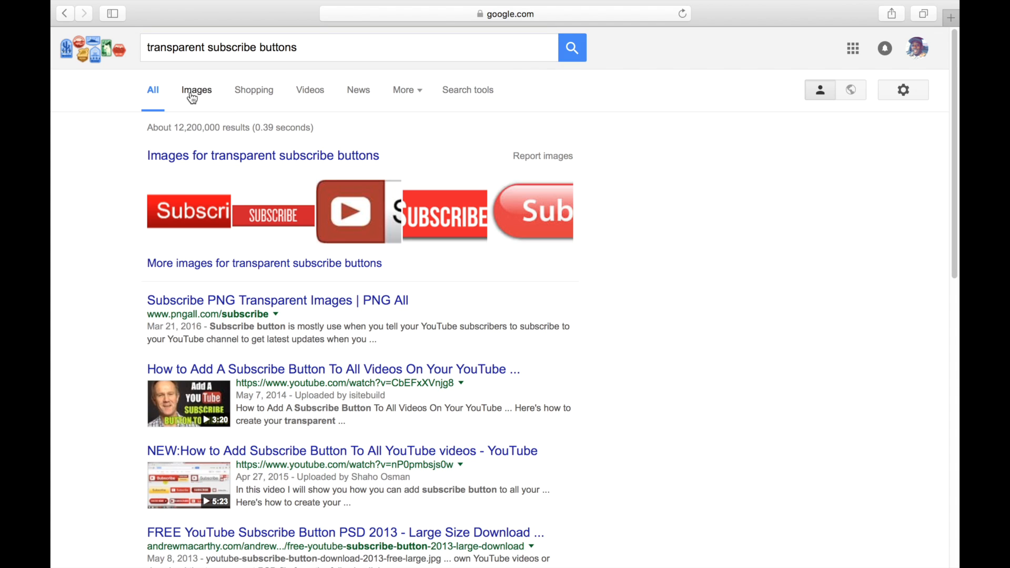
Switch to Google Images, scroll the results, and preview the round red Subscribe Now button
click(195, 90)
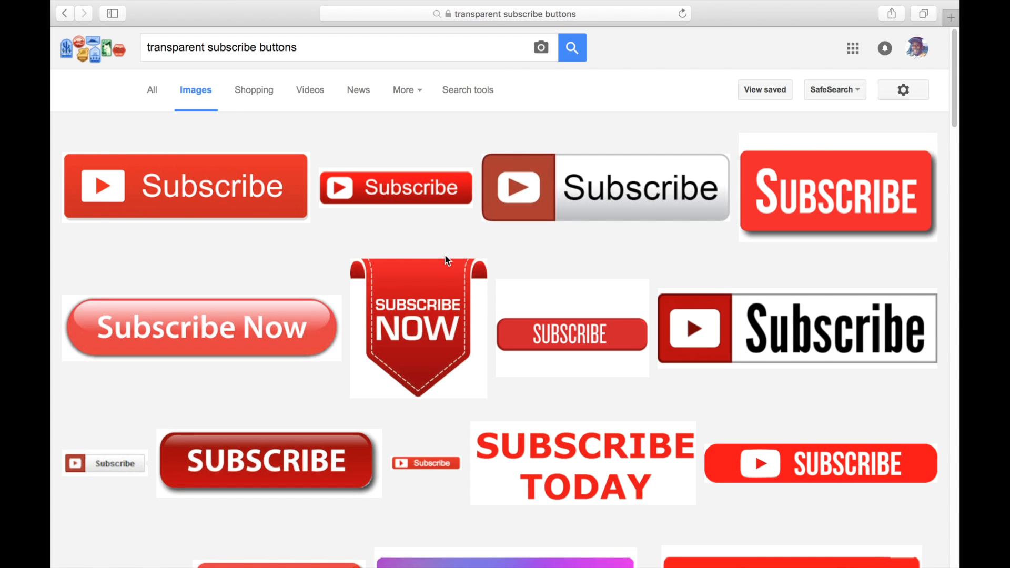
scroll(down, 3)
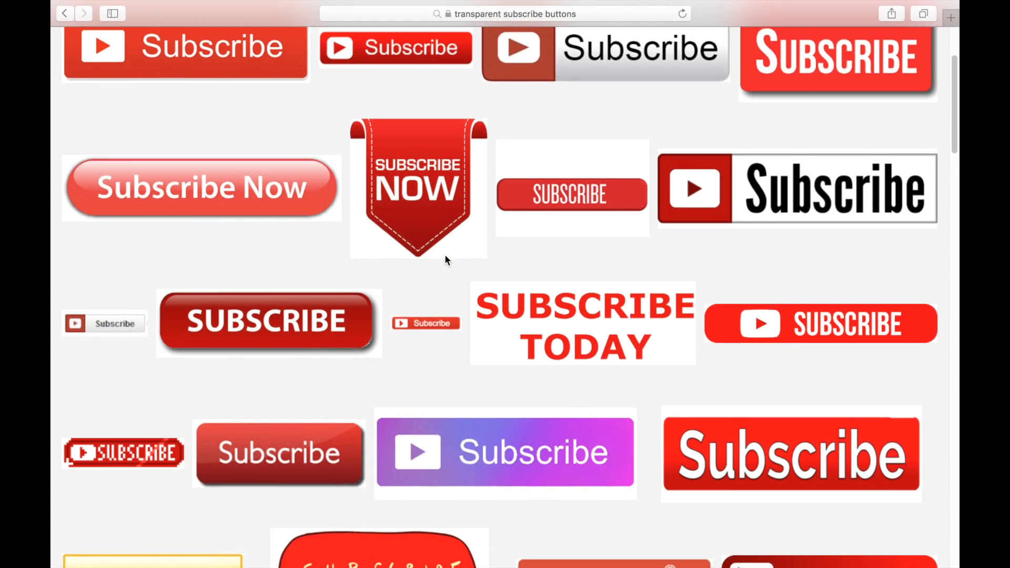
scroll(down, 3)
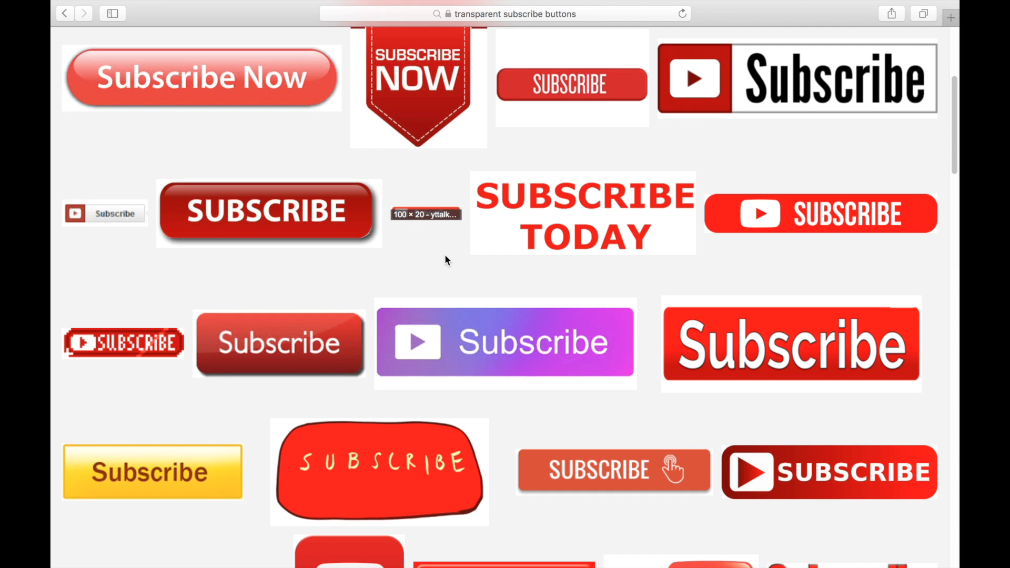
scroll(down, 3)
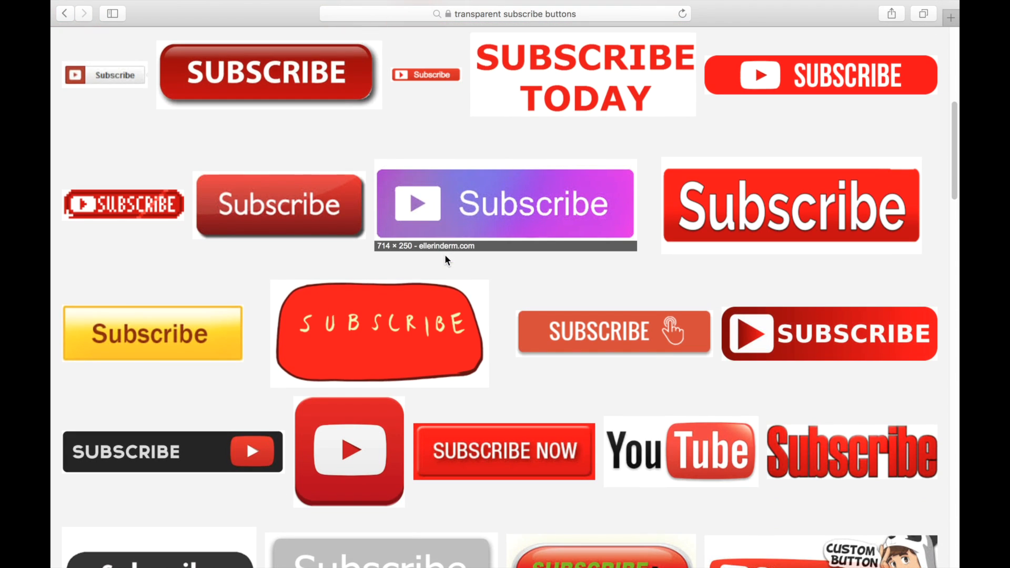
scroll(down, 3)
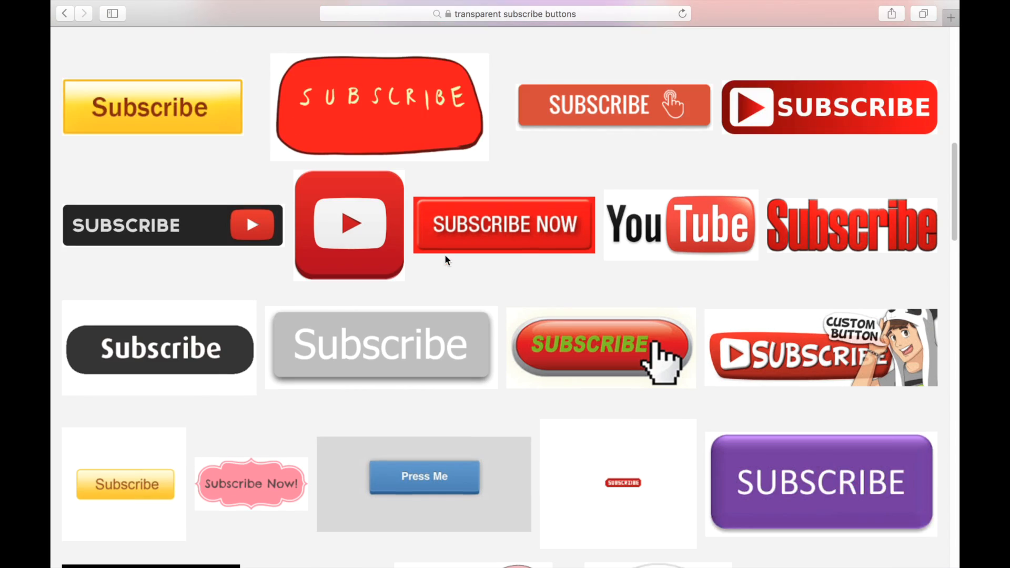
scroll(down, 3)
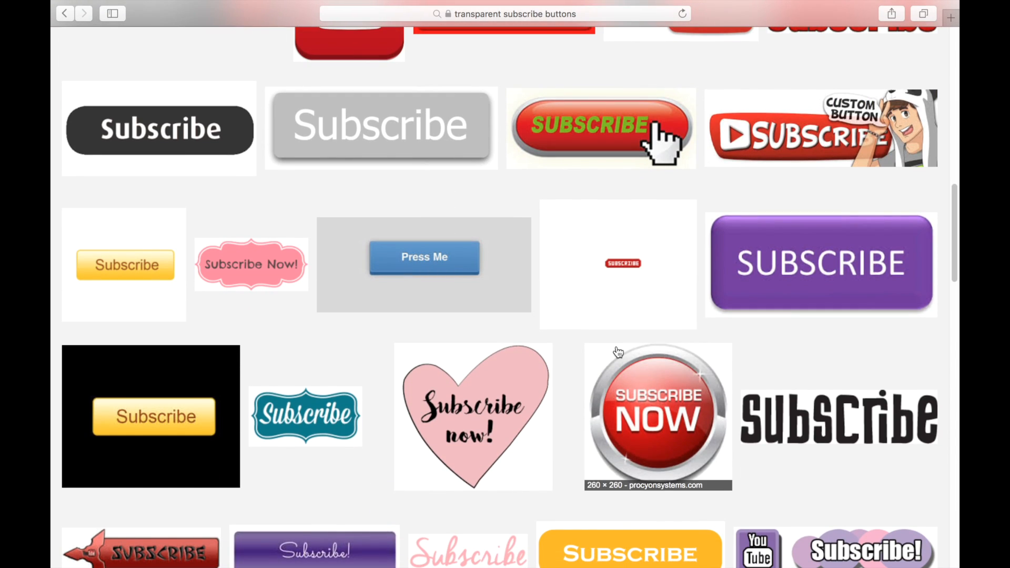
click(657, 415)
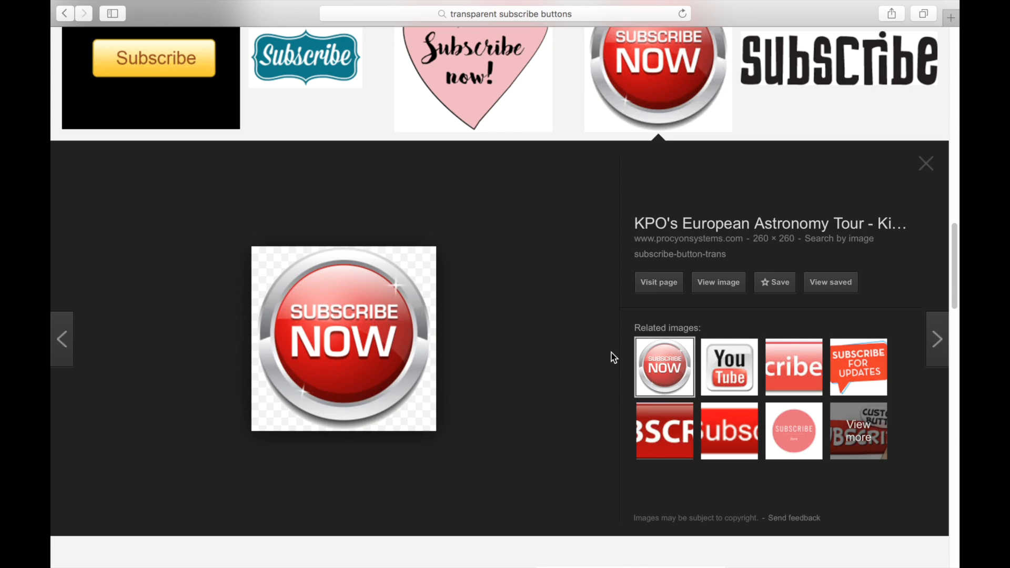
mouse_move(431, 267)
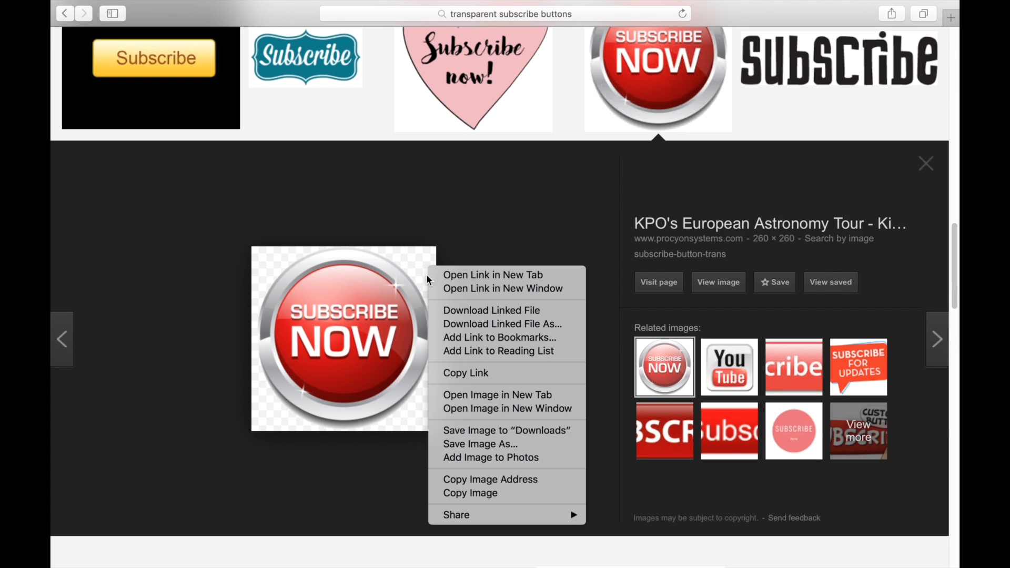
mouse_move(479, 444)
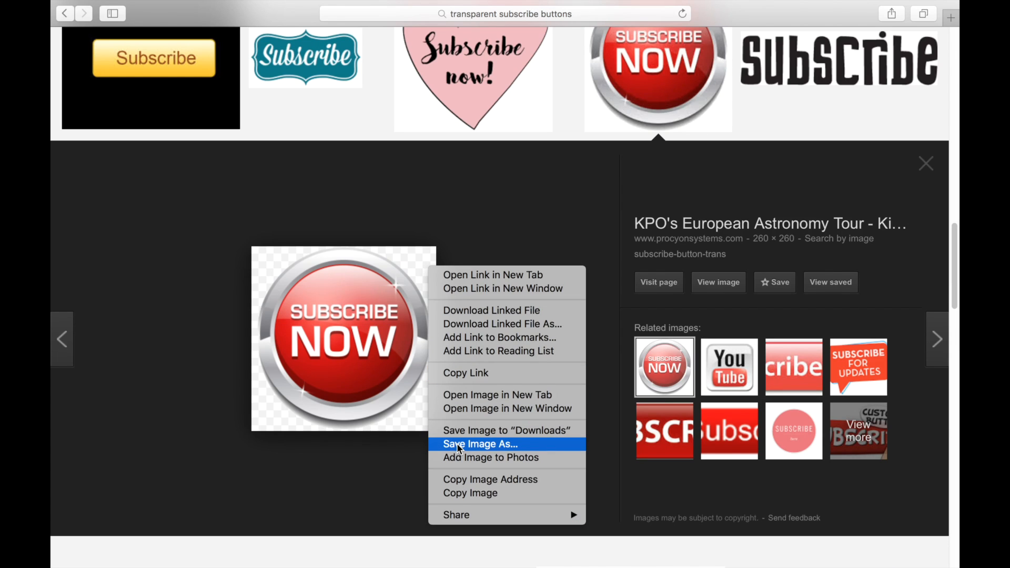
Save the previewed button image to the Desktop as subscribe-button-trans
click(480, 444)
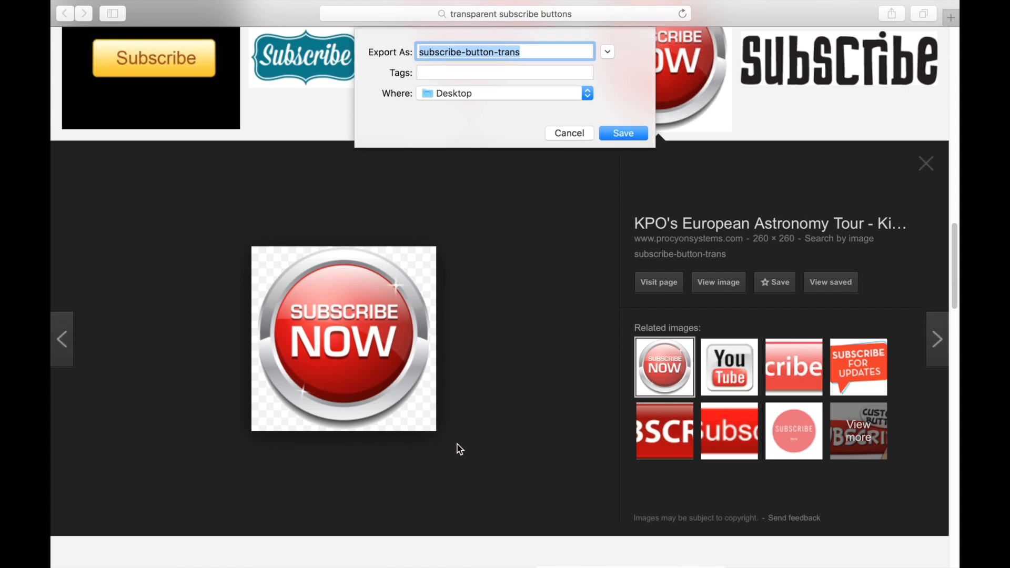
mouse_move(468, 108)
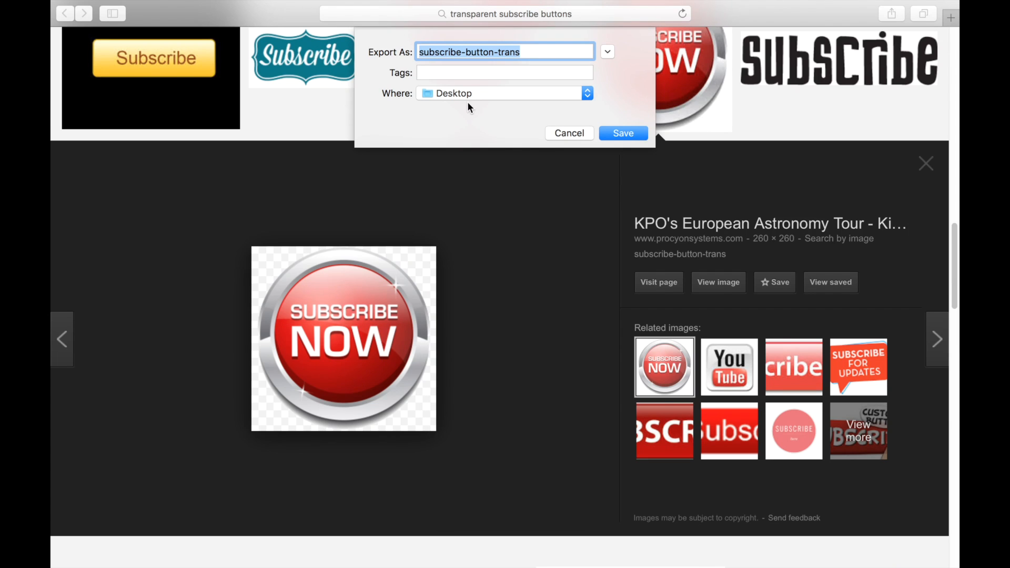
mouse_move(622, 132)
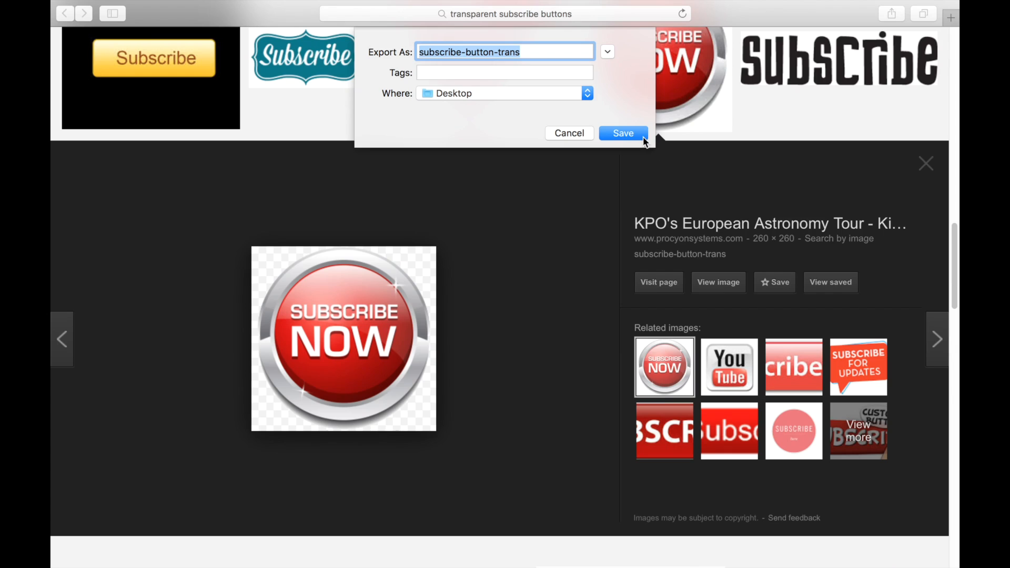
click(622, 133)
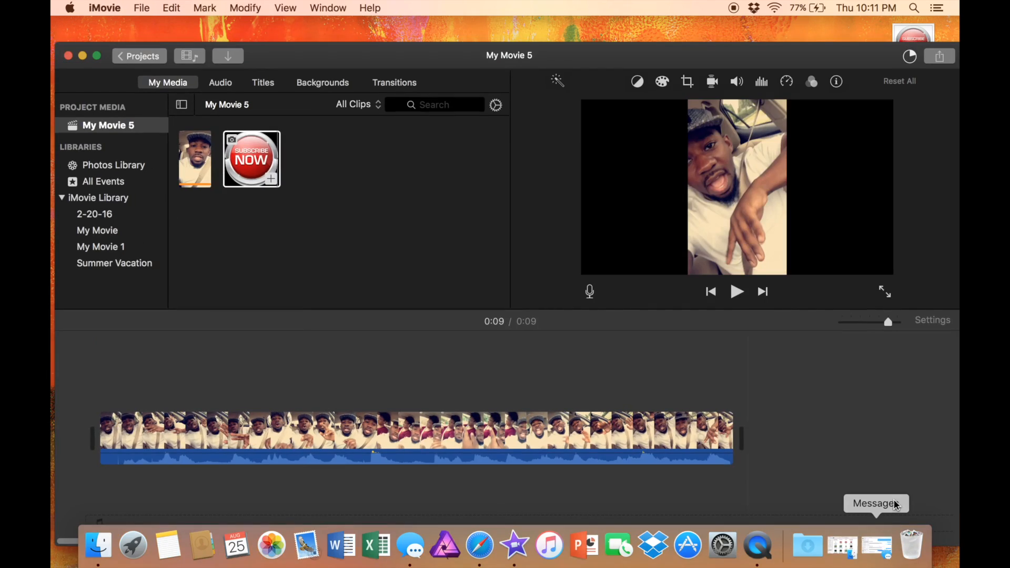
mouse_move(921, 37)
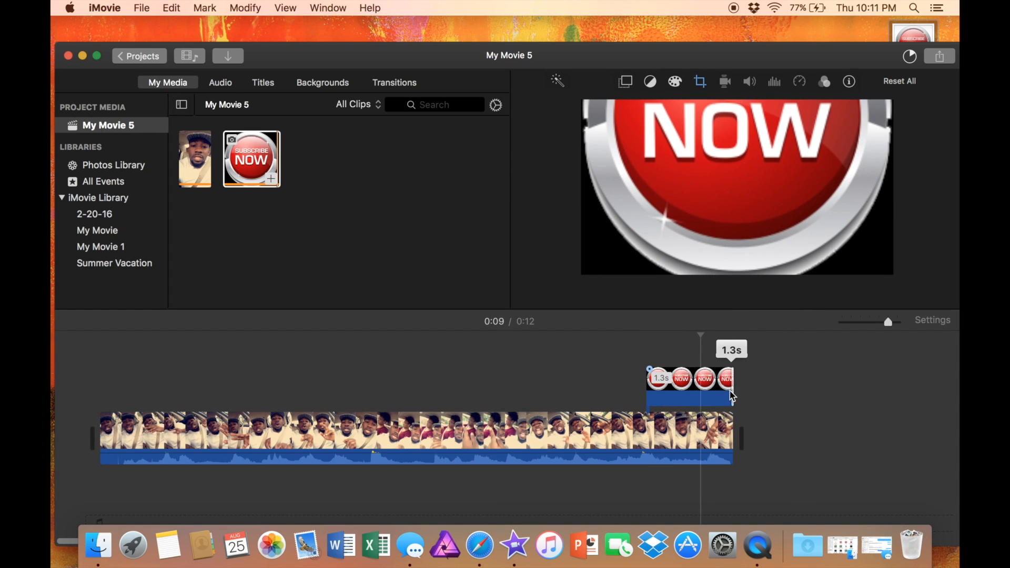
Deselect the newly placed Subscribe Now image clip in the timeline
click(757, 395)
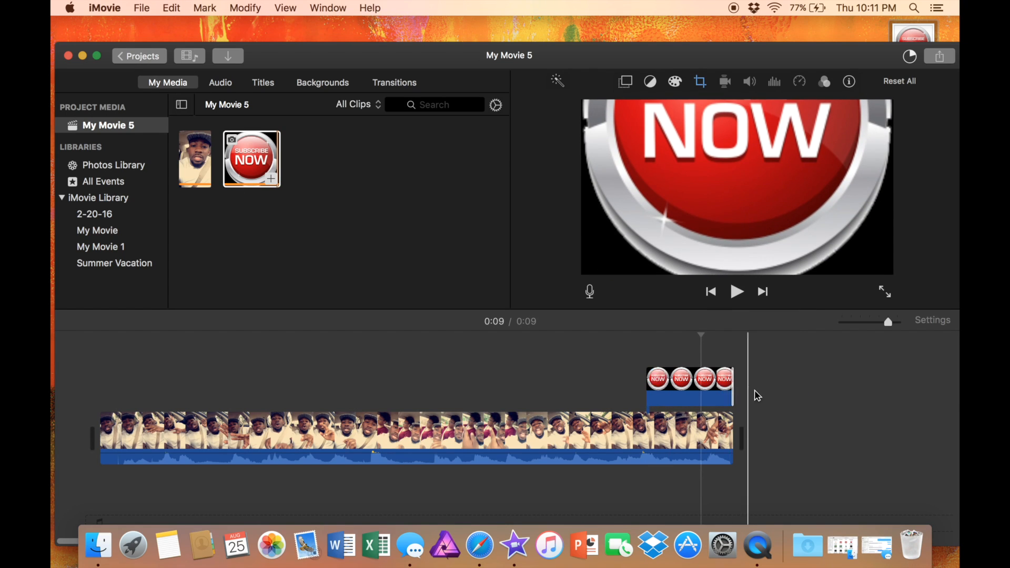
mouse_move(783, 410)
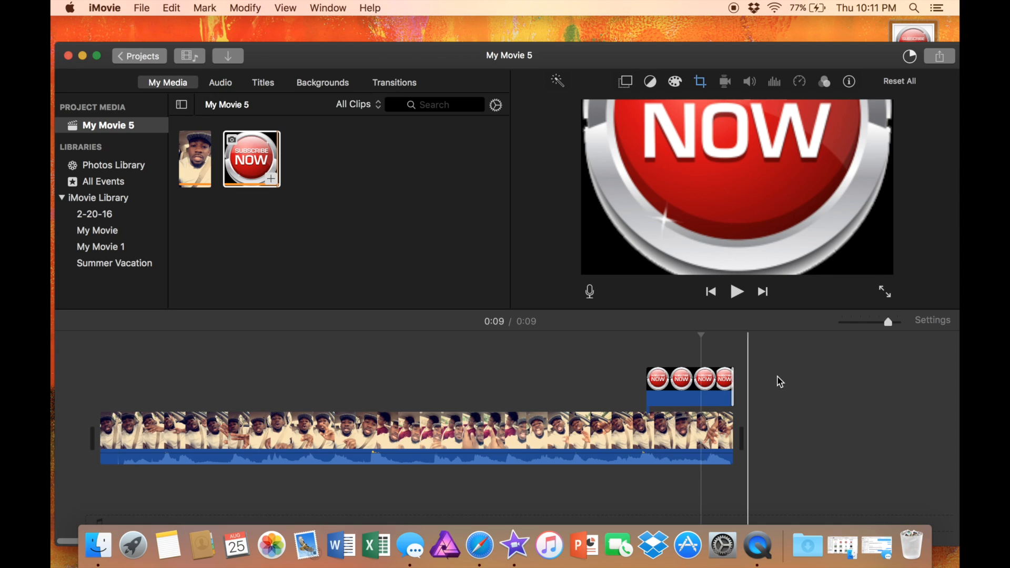
mouse_move(777, 381)
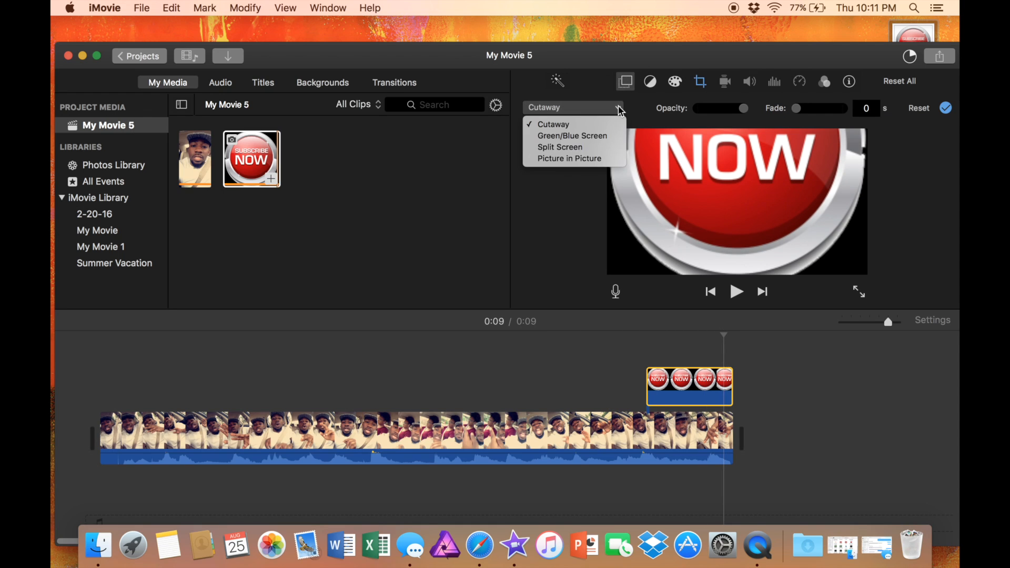
Set the image clip to Picture in Picture with a Fit crop instead of Ken Burns
click(569, 158)
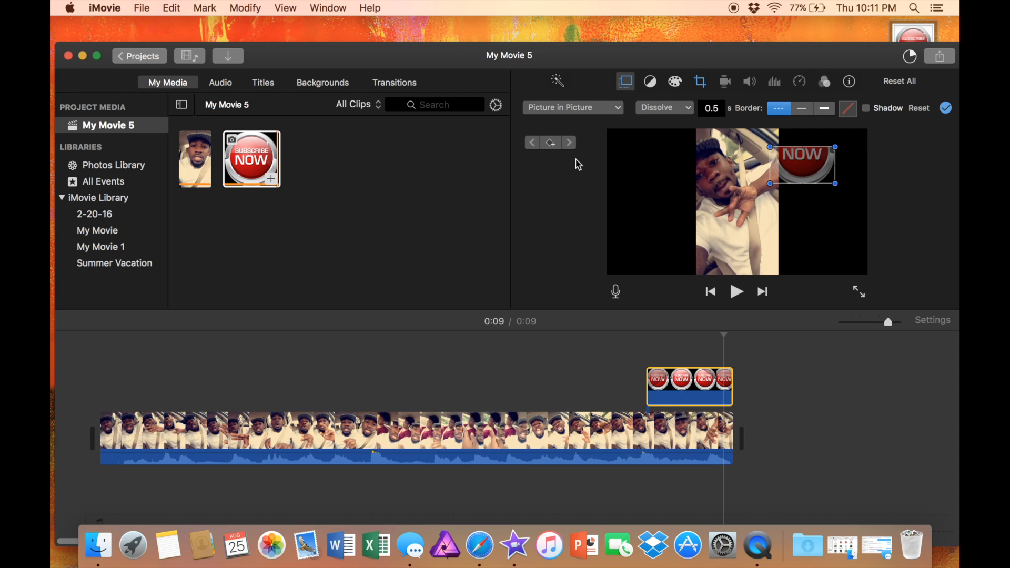
click(700, 80)
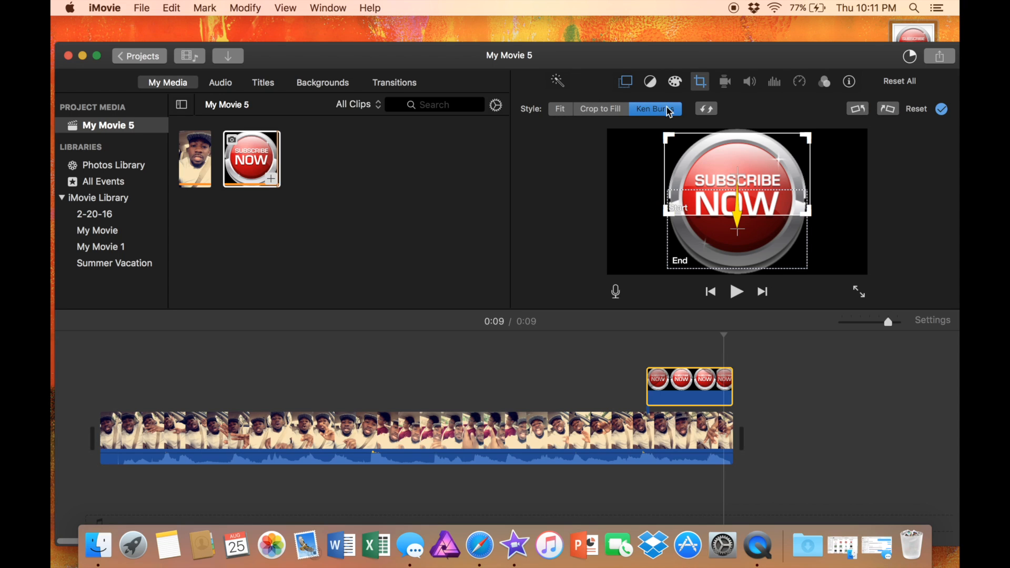
click(559, 108)
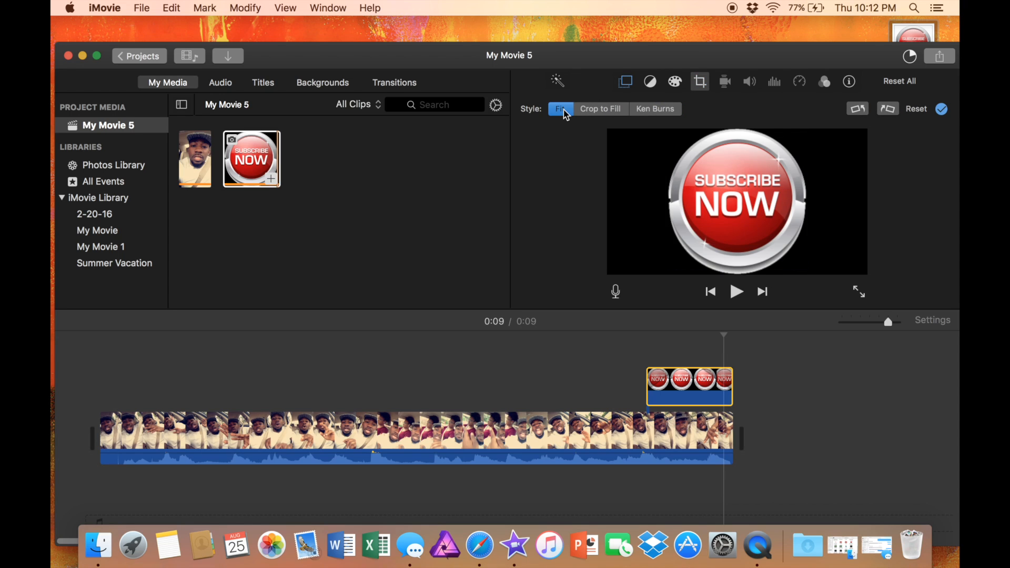
mouse_move(625, 80)
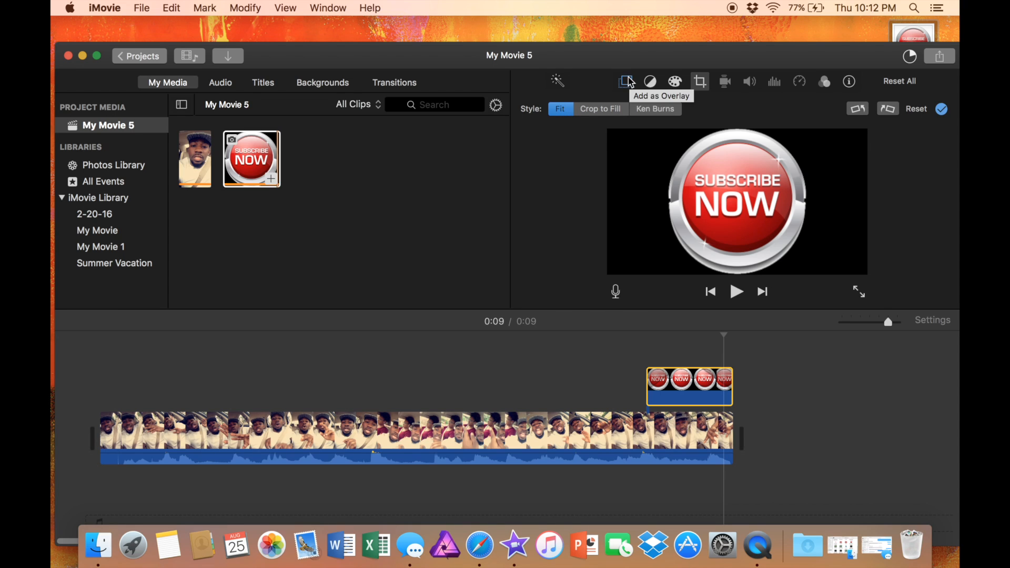
click(625, 82)
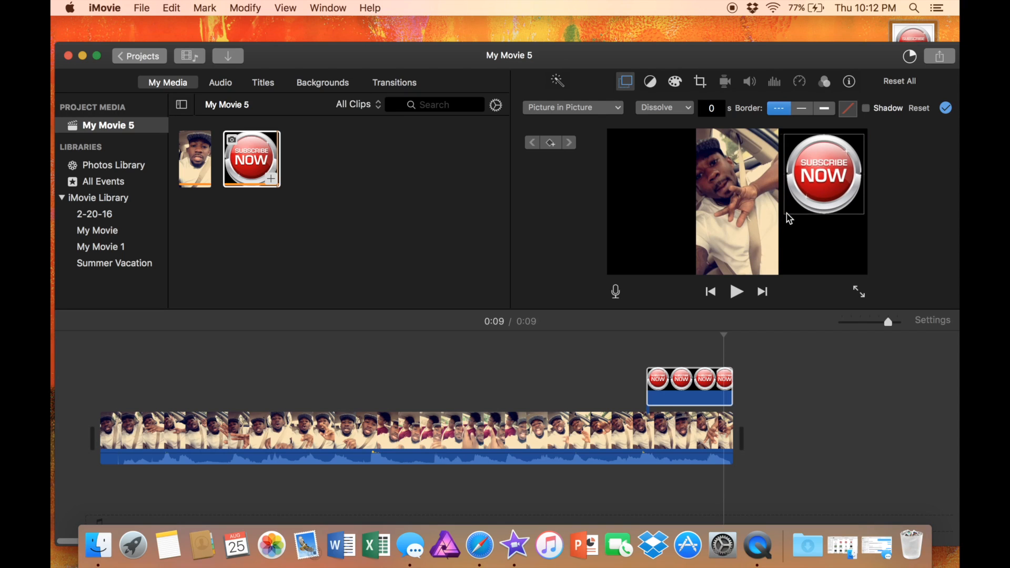
Select the Subscribe Now inset in the viewer to adjust it
click(823, 172)
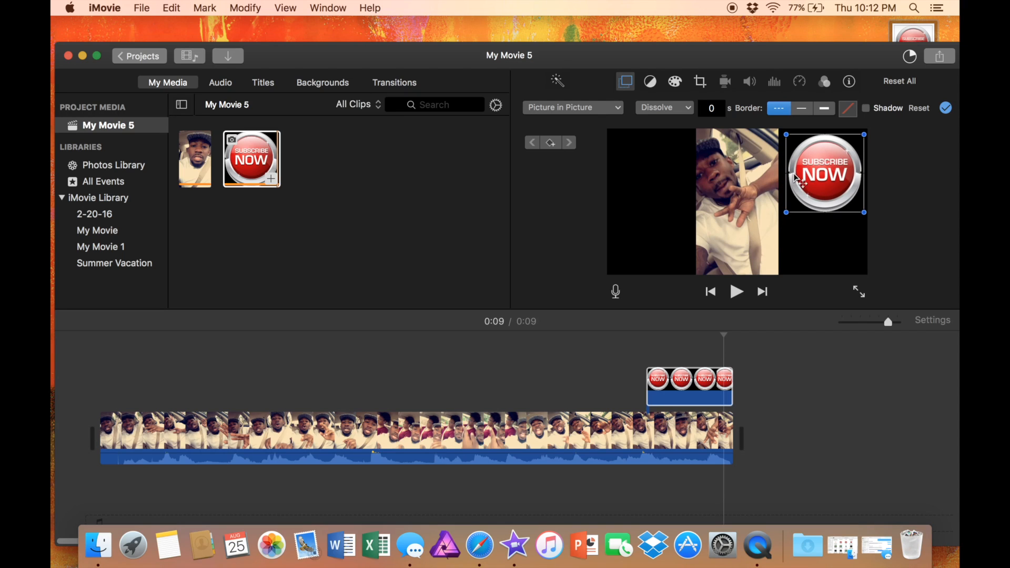
mouse_move(644, 88)
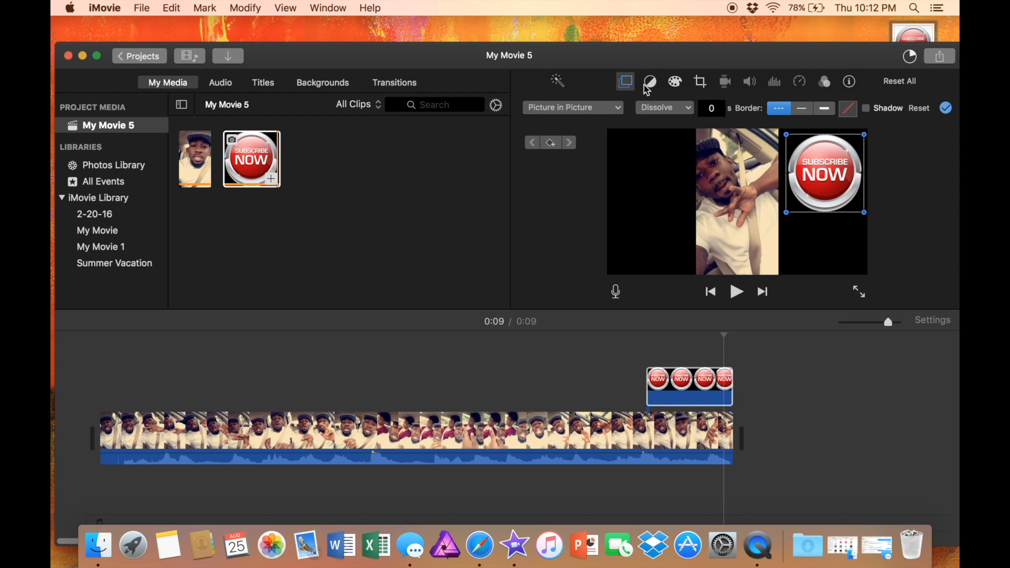